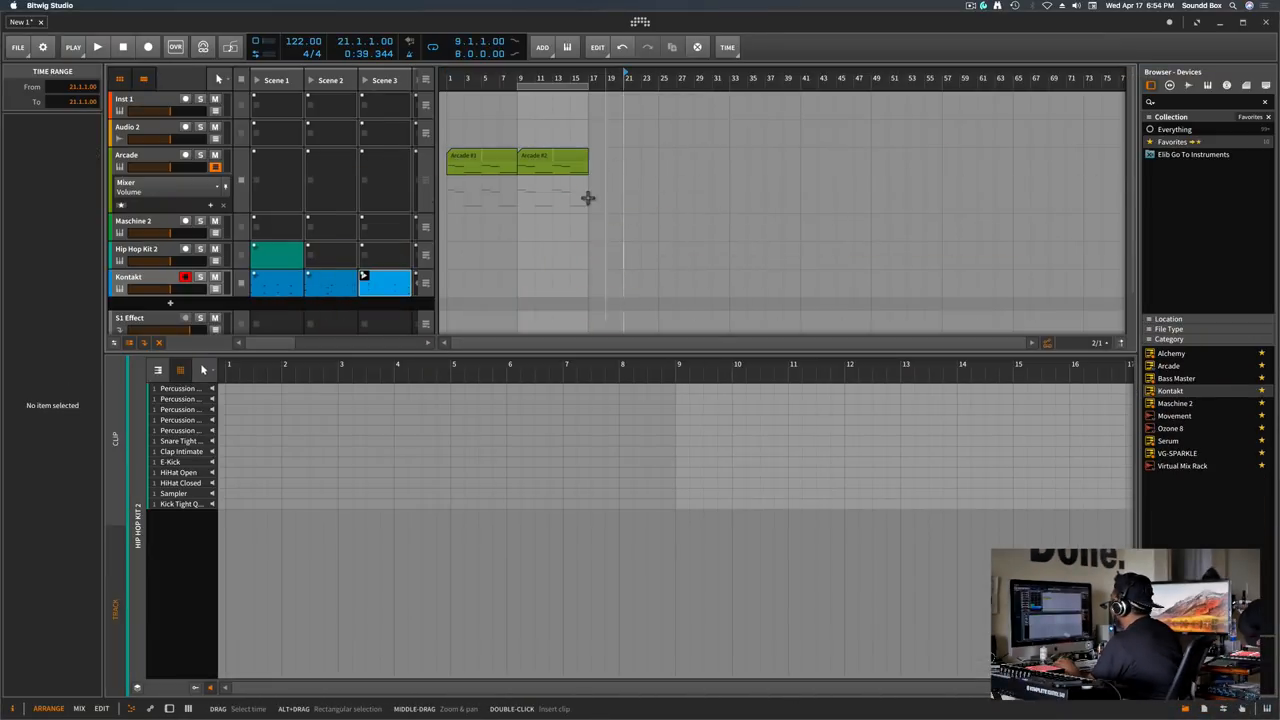
pyautogui.moveTo(612, 172)
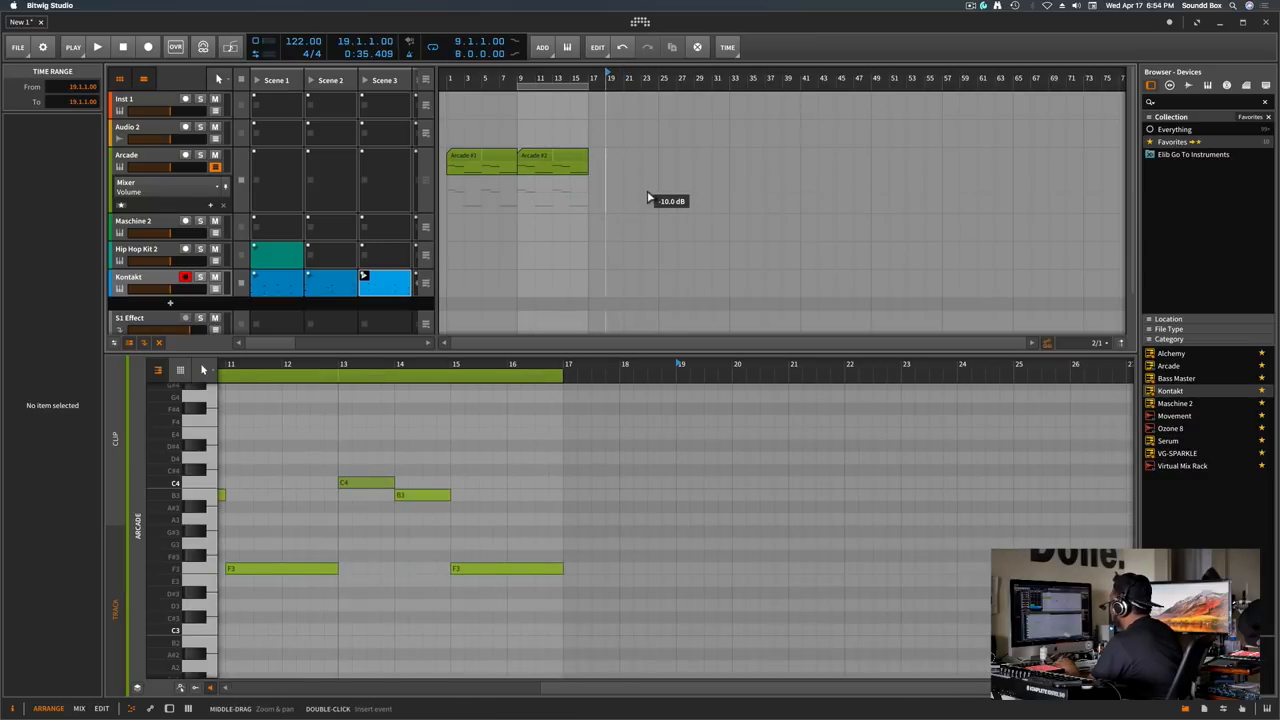
pyautogui.moveTo(476, 244)
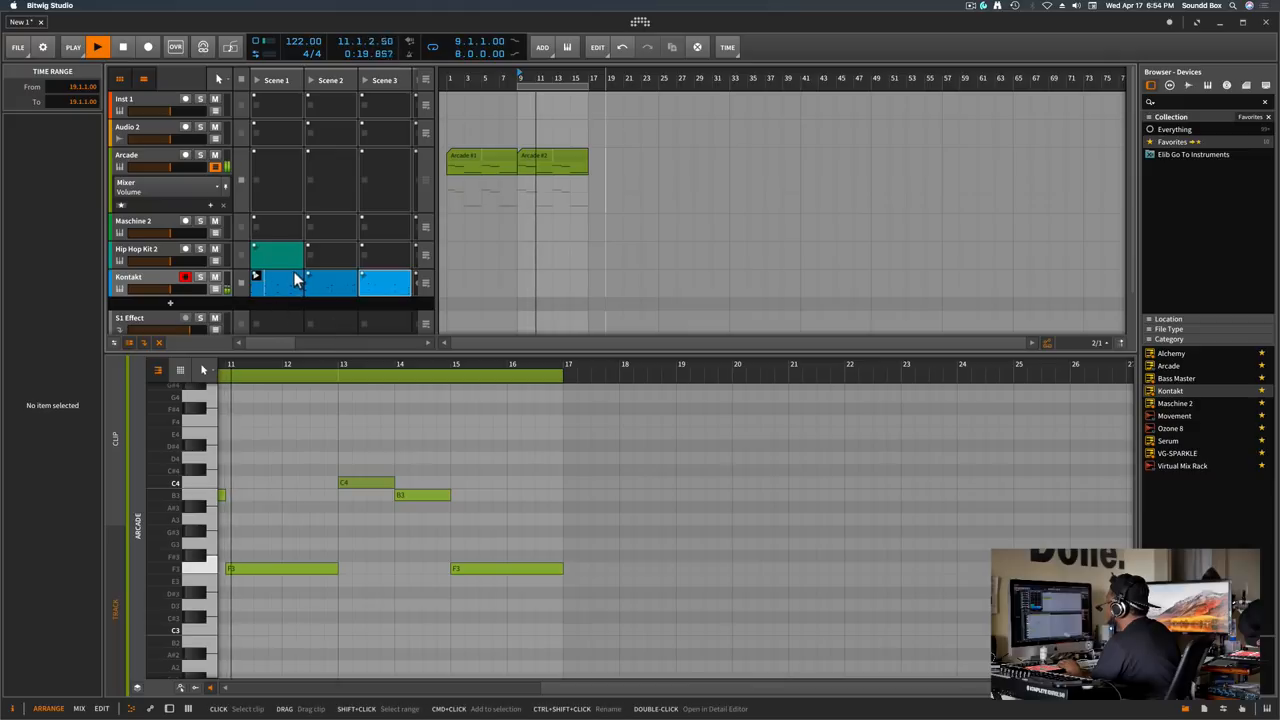
# Step: Show the Scene 3 blue Kontakt clip's fourteen notes in the note editor
pyautogui.doubleClick(276, 284)
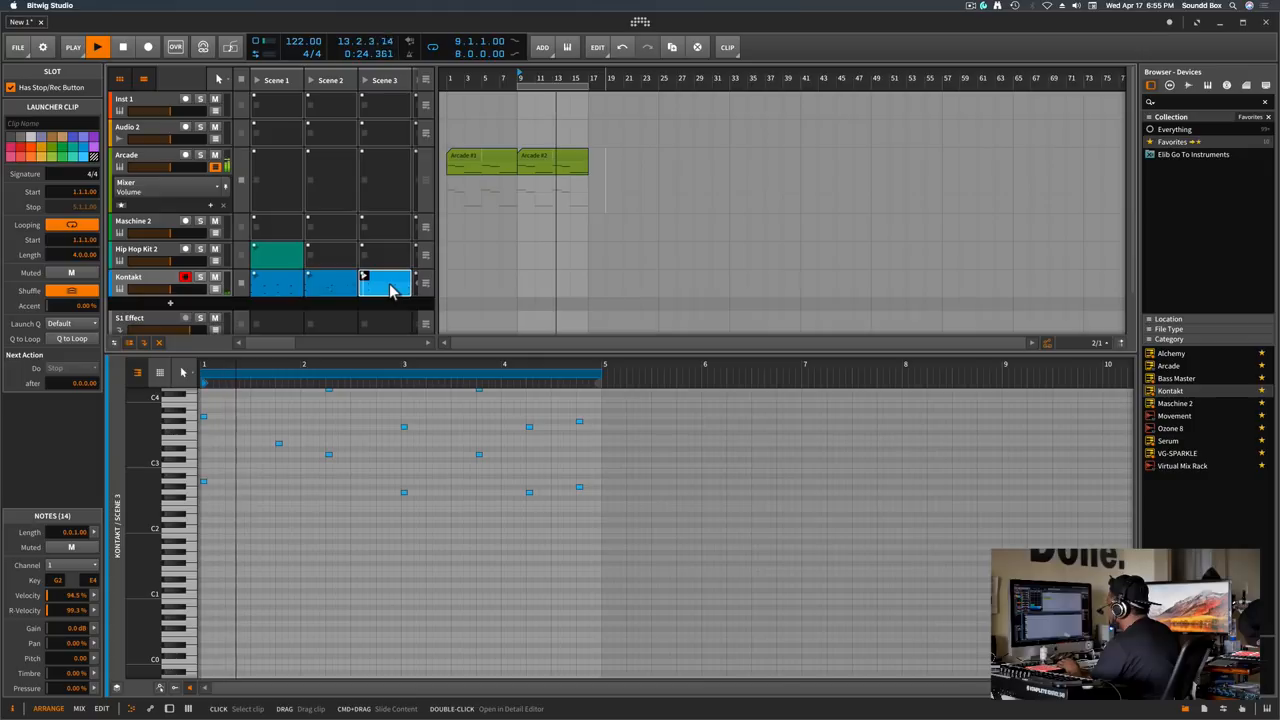
# Step: Apply Double Content to the Scene 3 Kontakt clip, making it eight bars with 28 notes
pyautogui.rightClick(384, 284)
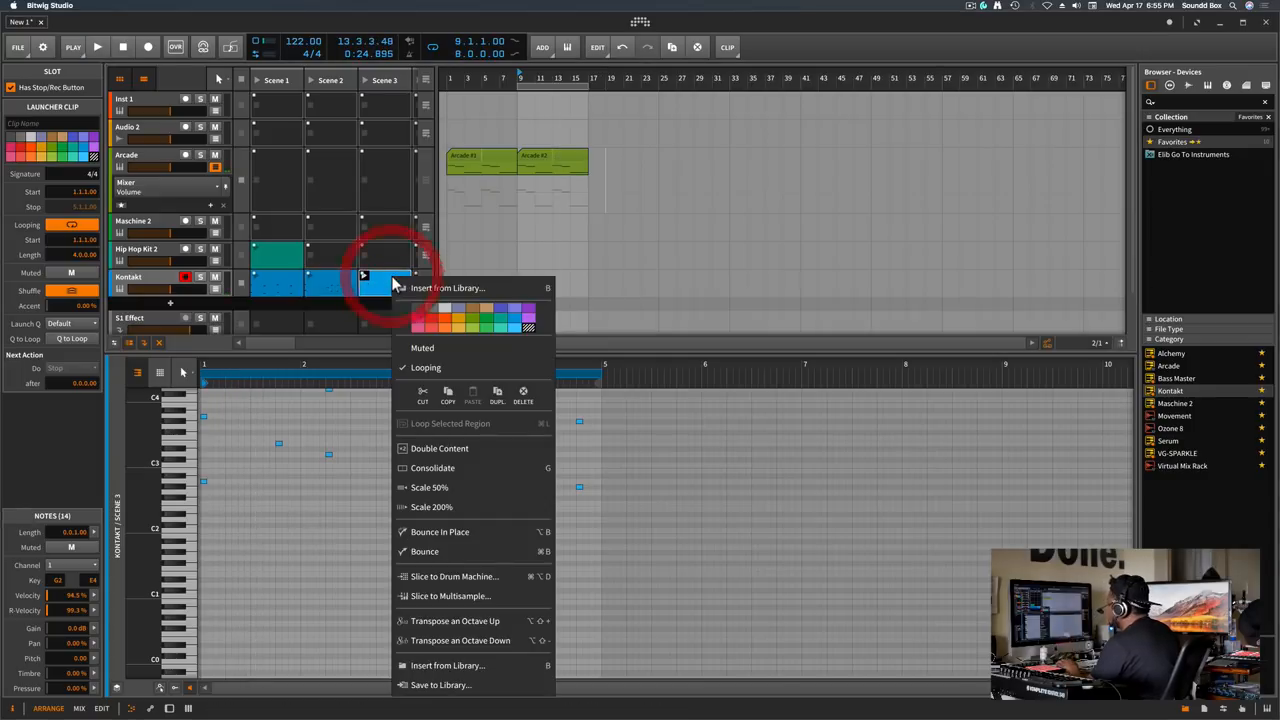
pyautogui.moveTo(424, 368)
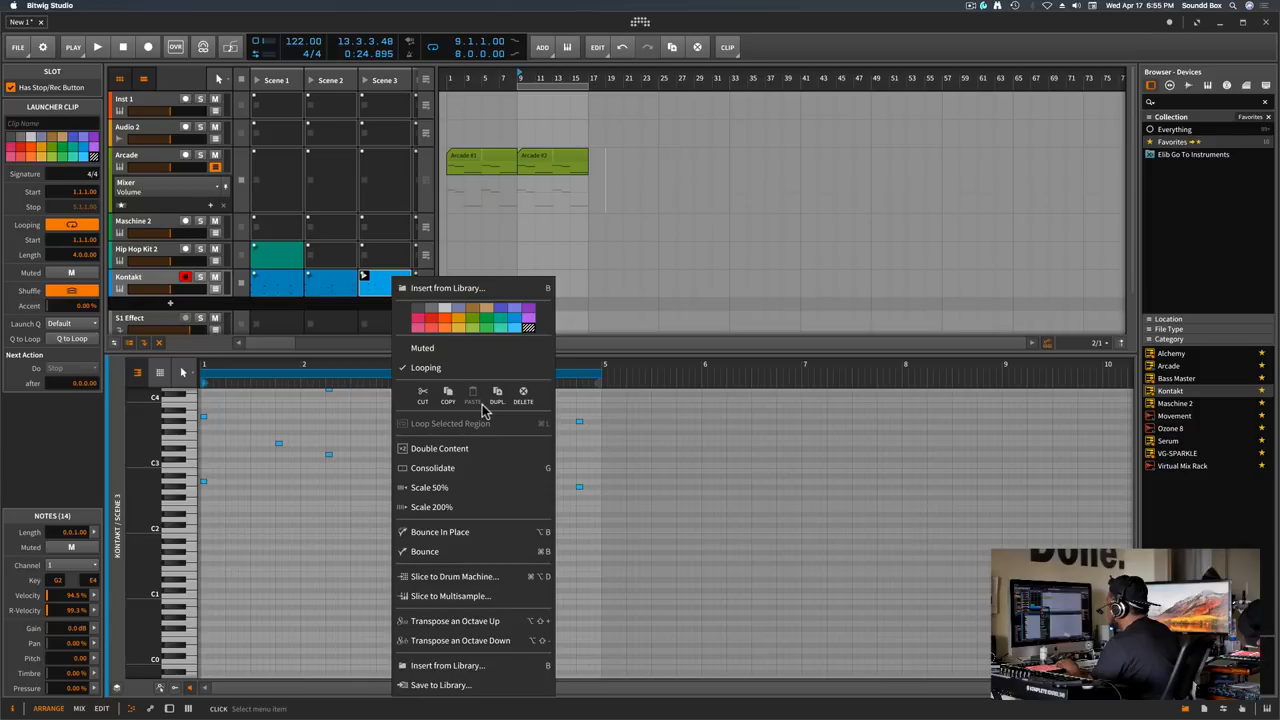
pyautogui.click(440, 448)
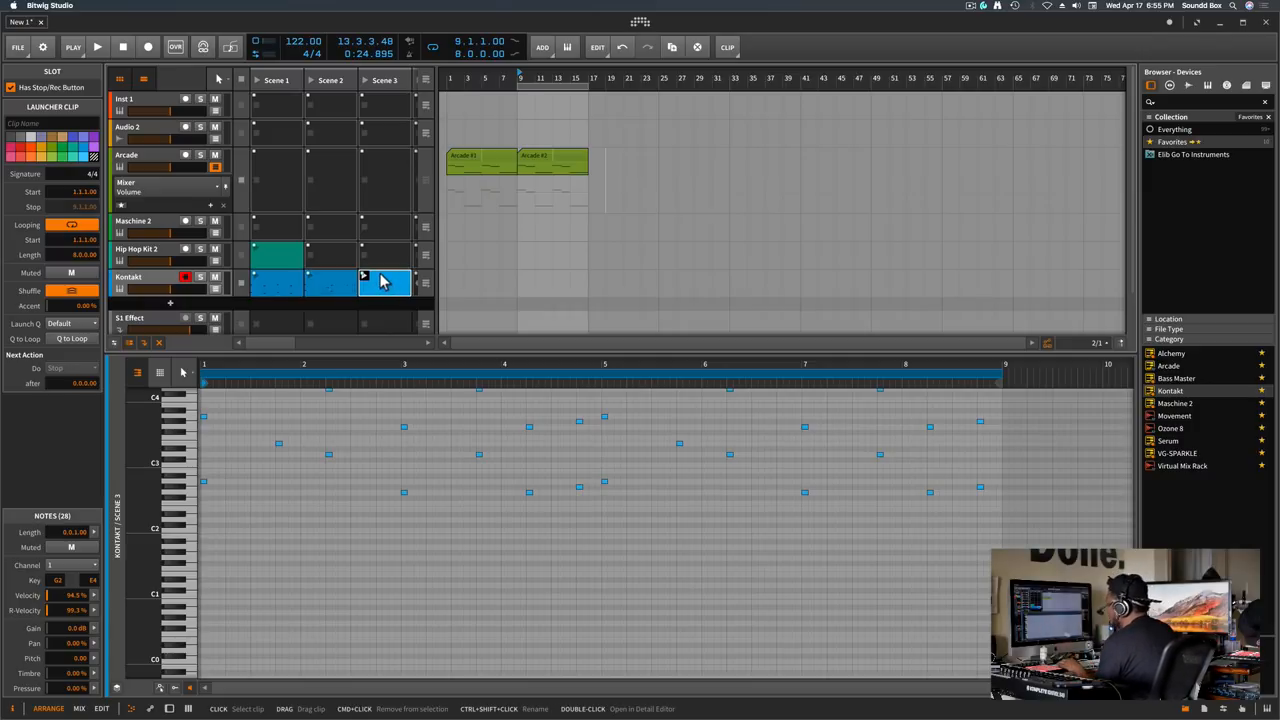
pyautogui.moveTo(400, 304)
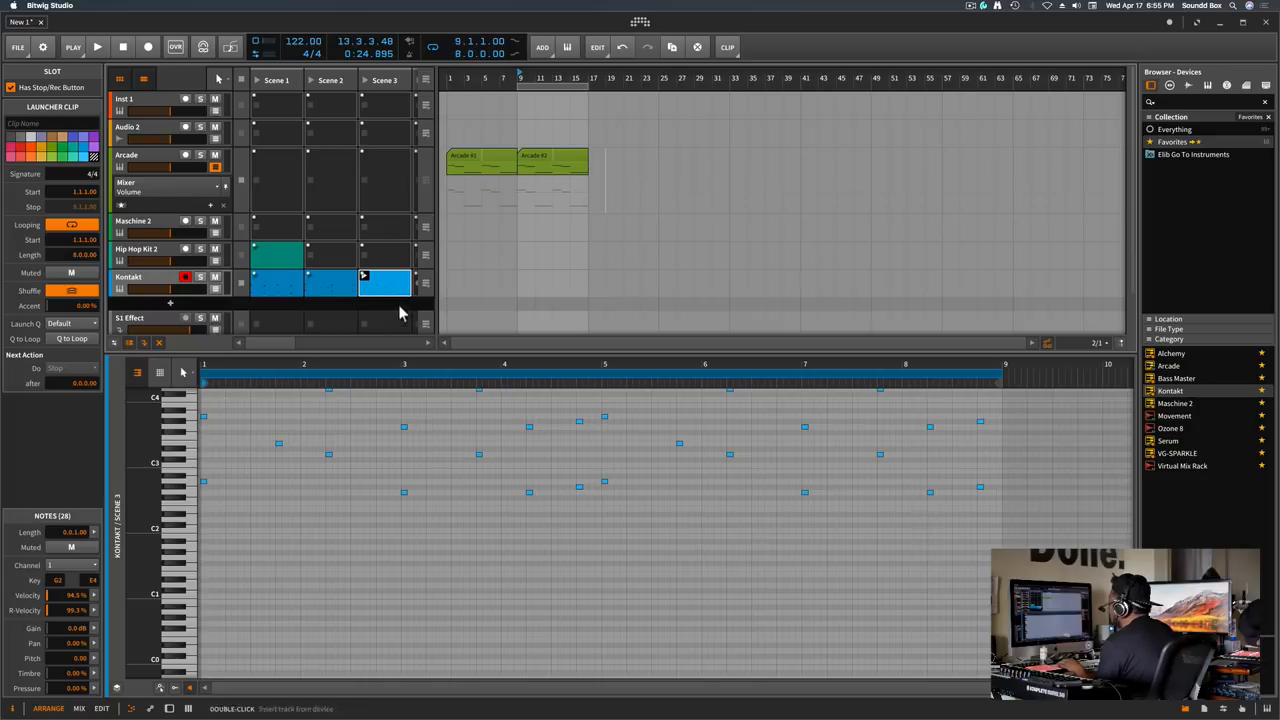
pyautogui.moveTo(556, 174)
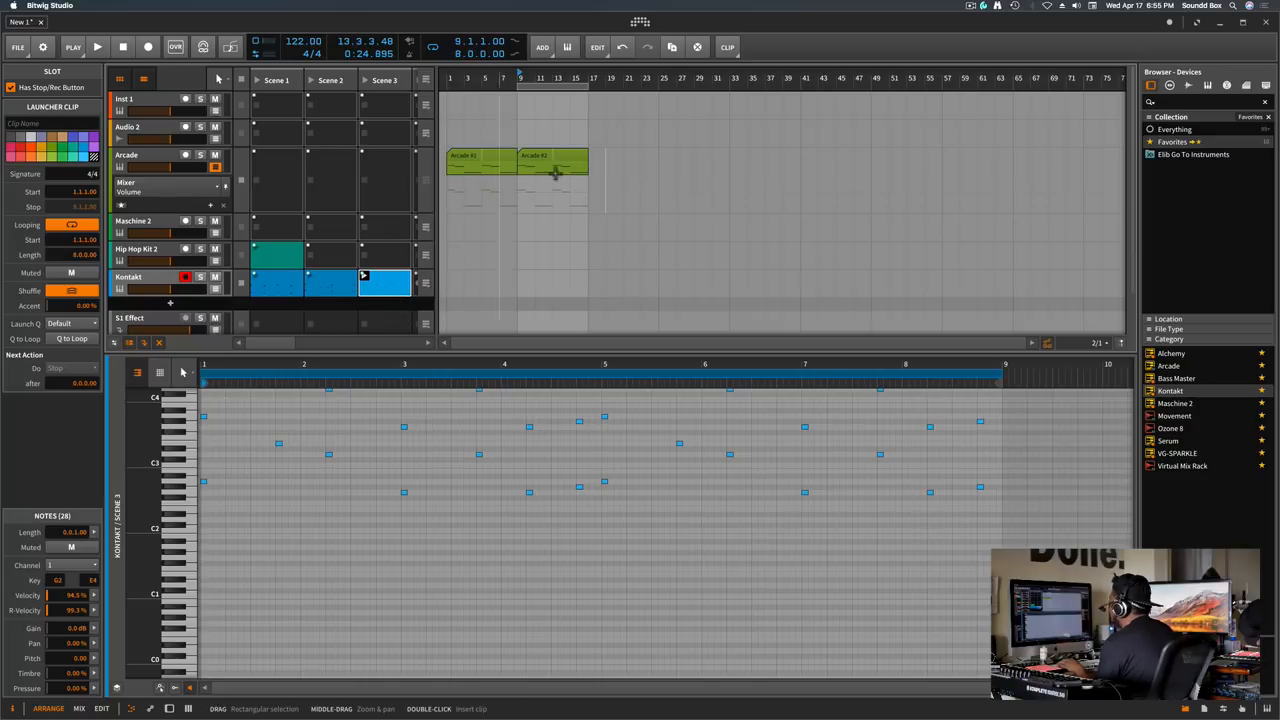
pyautogui.moveTo(596, 152)
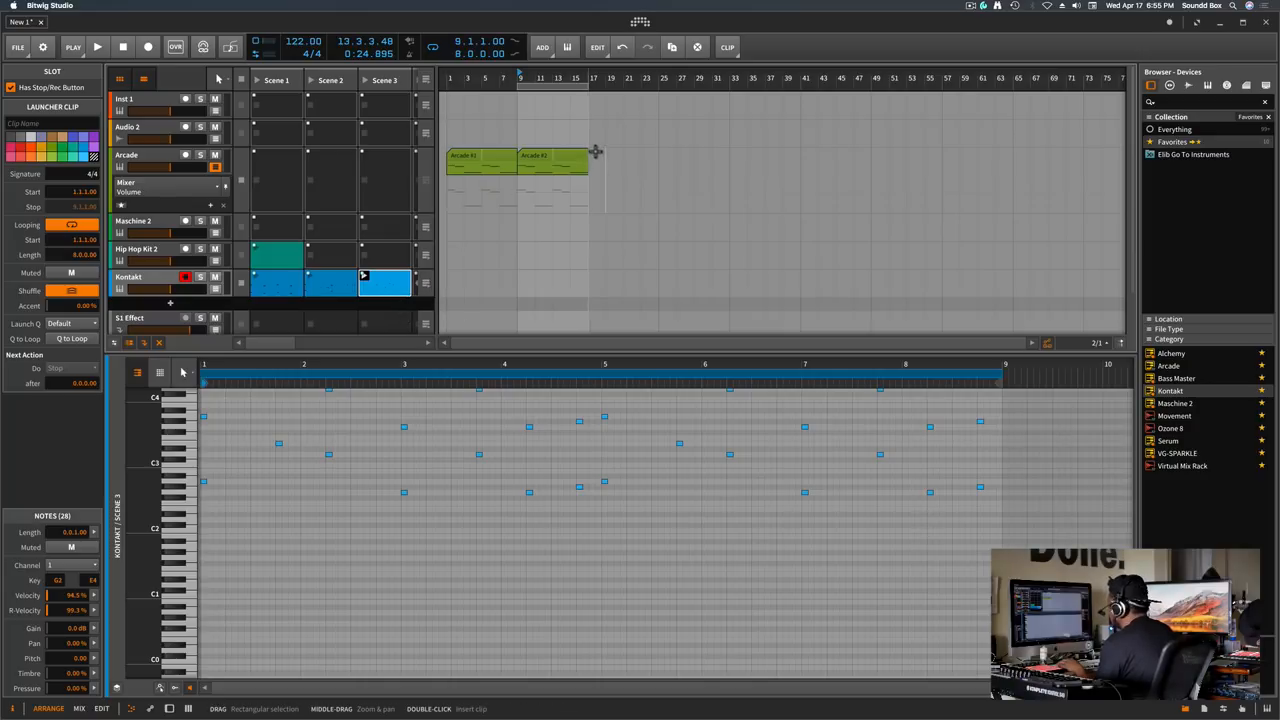
# Step: Attempt to drop the blue Scene 3 clip onto the Kontakt arrangement lane, then stop playback
pyautogui.click(540, 282)
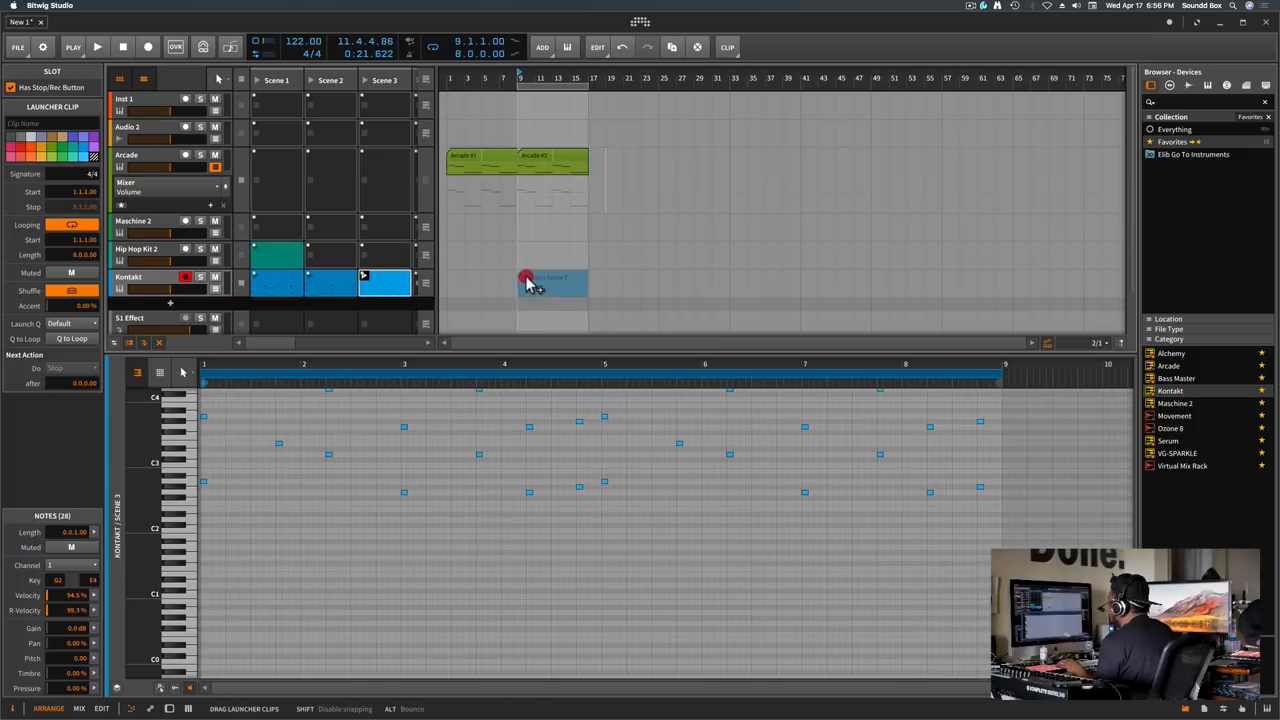
pyautogui.click(550, 280)
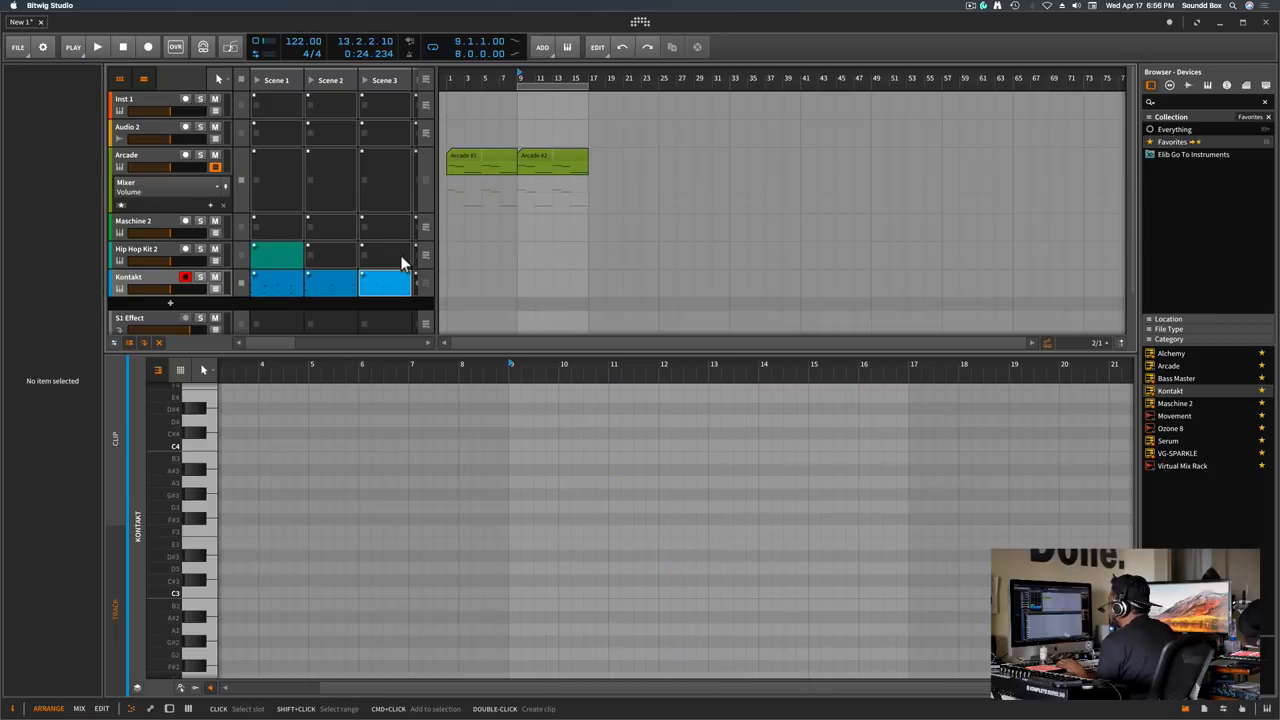
pyautogui.moveTo(308, 200)
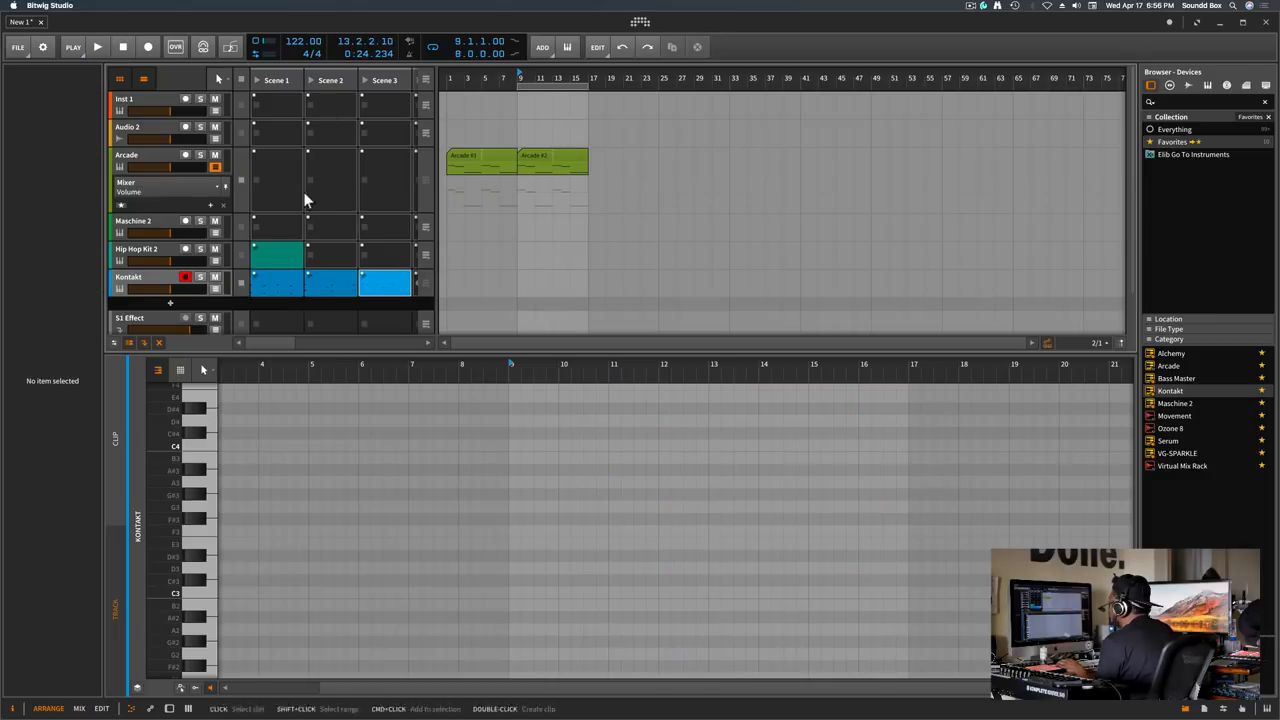
pyautogui.moveTo(330, 208)
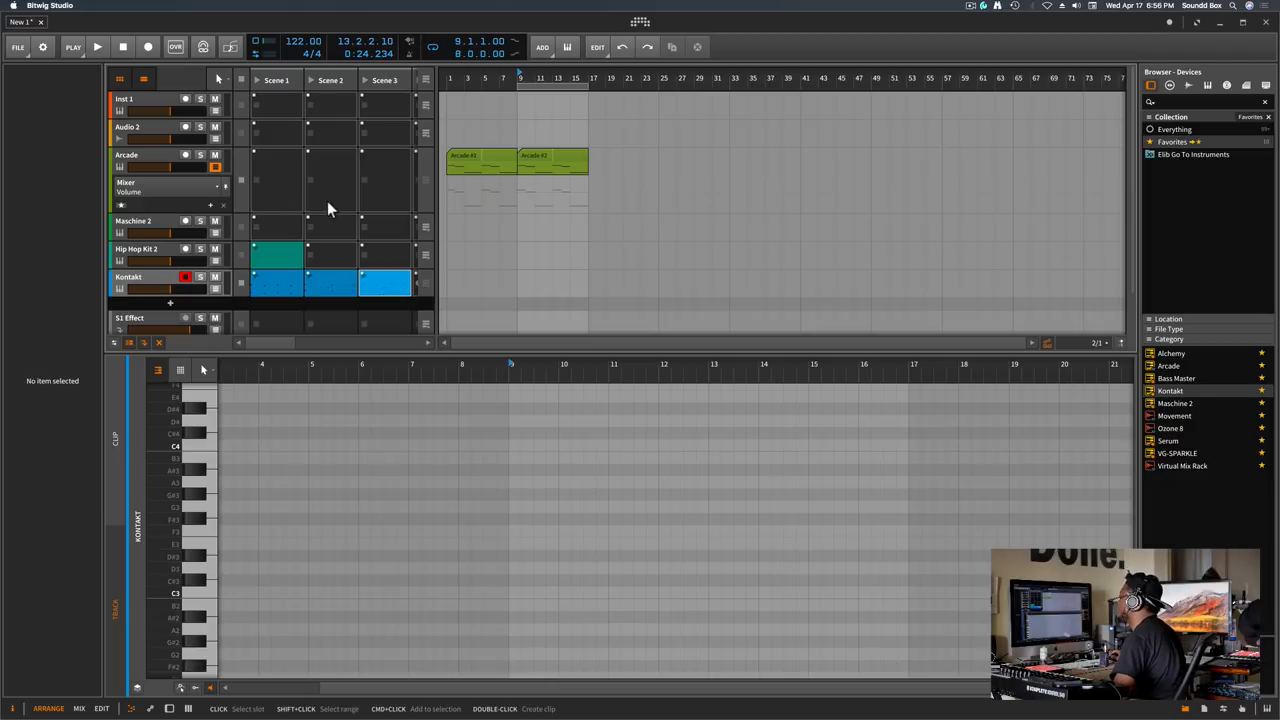
pyautogui.moveTo(398, 112)
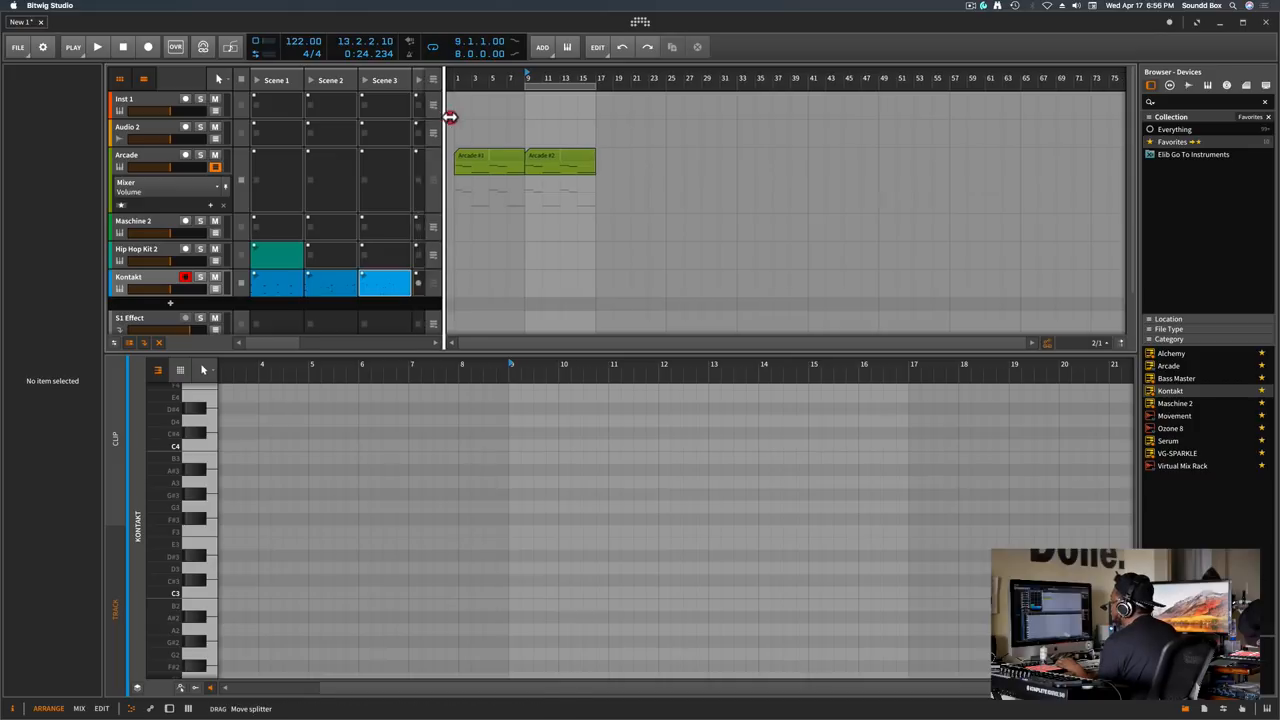
# Step: Move the launcher/arranger splitter right then left, leaving the clip launcher narrower
pyautogui.moveTo(450, 200); pyautogui.dragTo(664, 248)
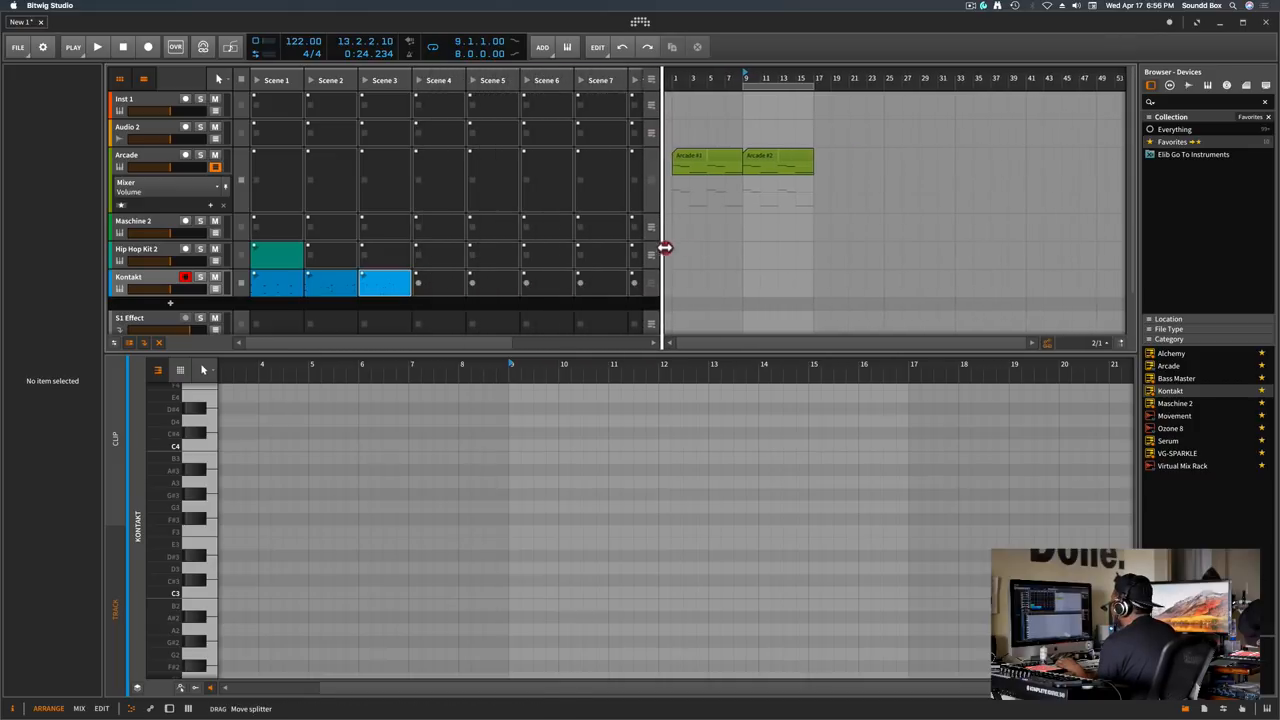
pyautogui.moveTo(664, 248); pyautogui.dragTo(418, 276)
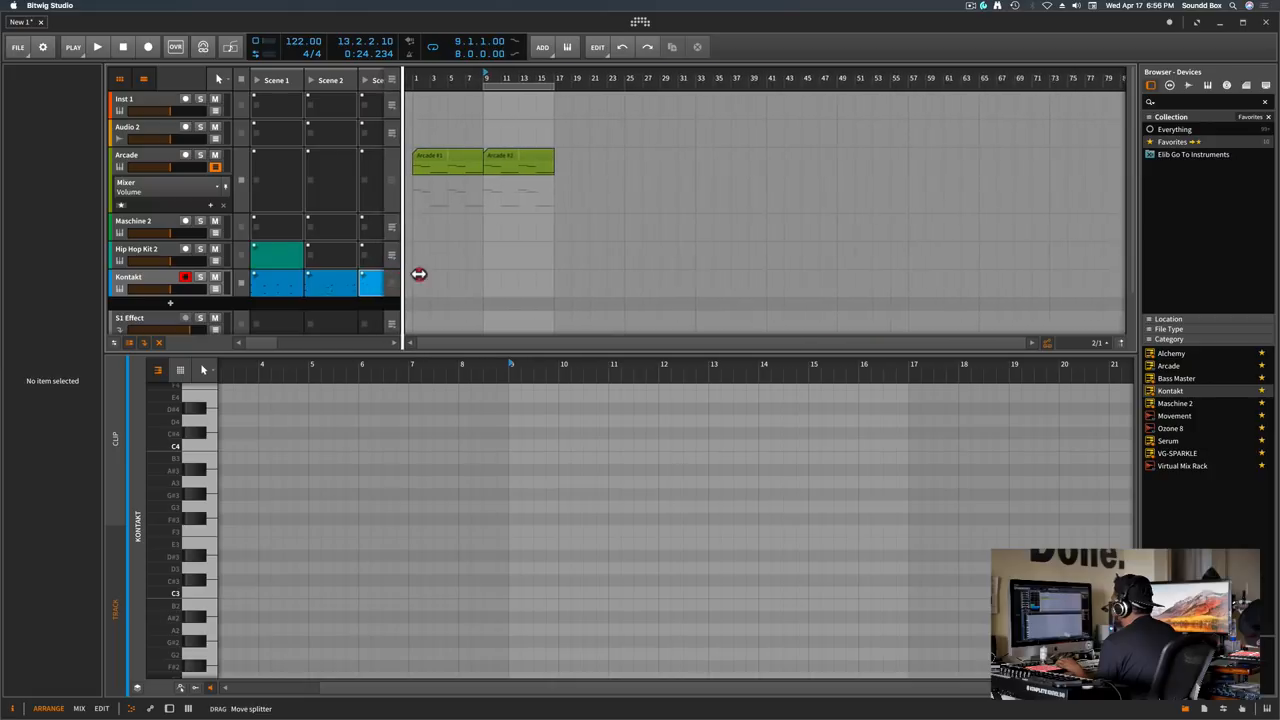